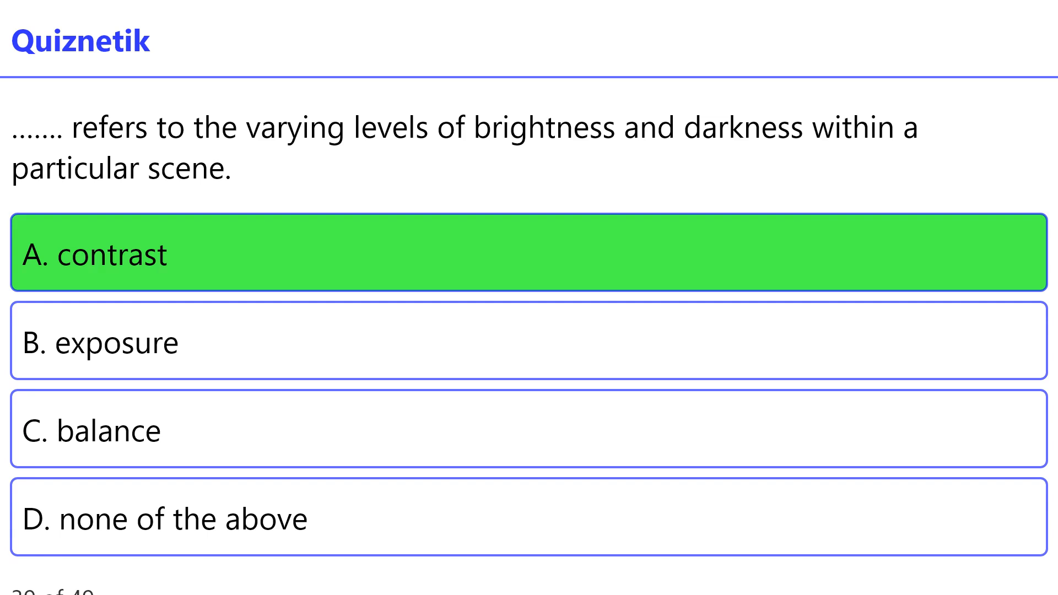
# Advance from the answered 'contrast' question to question 40 on vector graphics
pyautogui.click(472, 256)
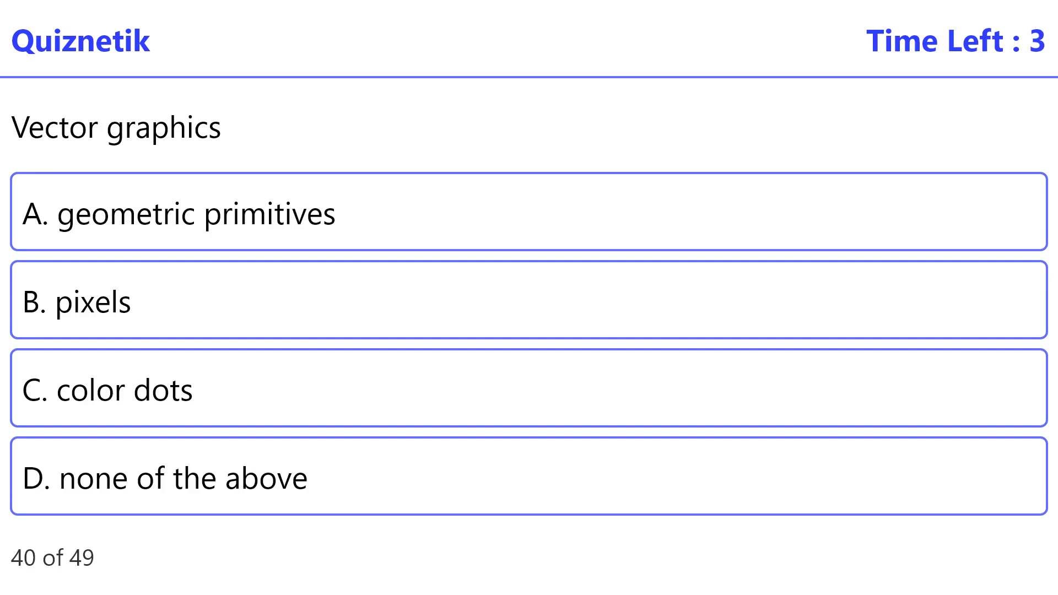